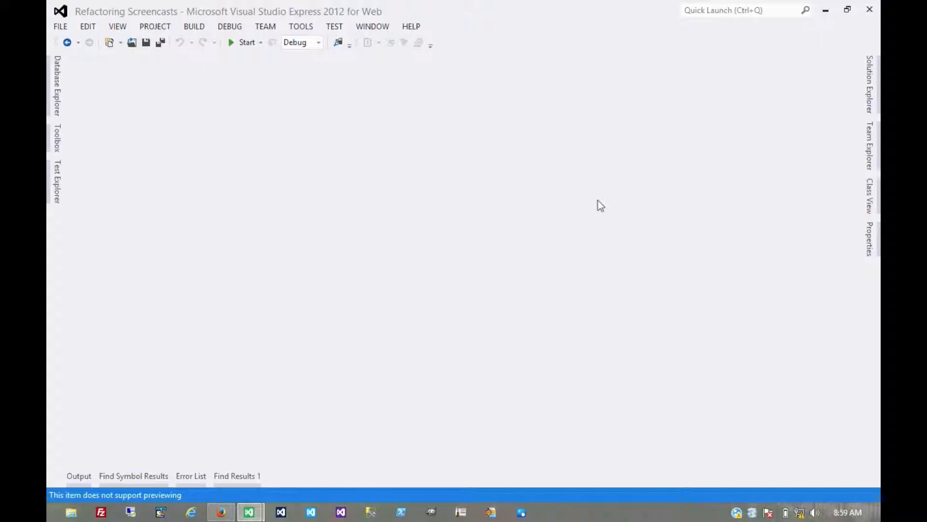
mouse_move(848, 176)
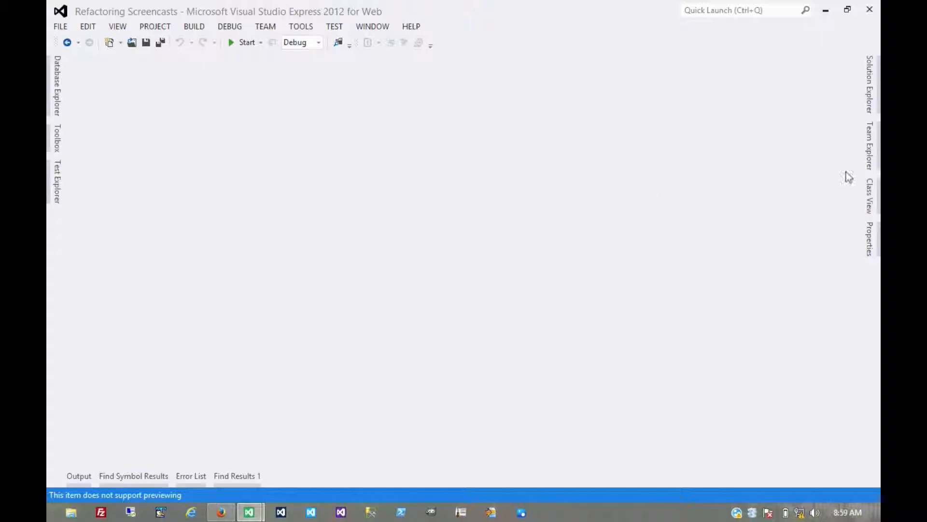
Reveal Solution Explorer with the Parameterize Method folder's Simple Example.cs listed.
left_click(870, 77)
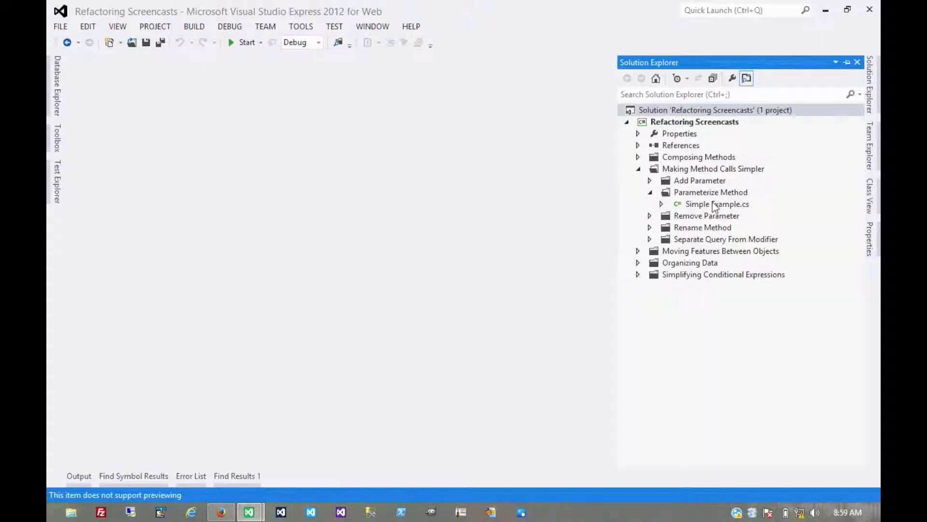
Open Simple Example.cs showing Employee with TenPercentRaise and FivePercentRaise.
double_click(712, 204)
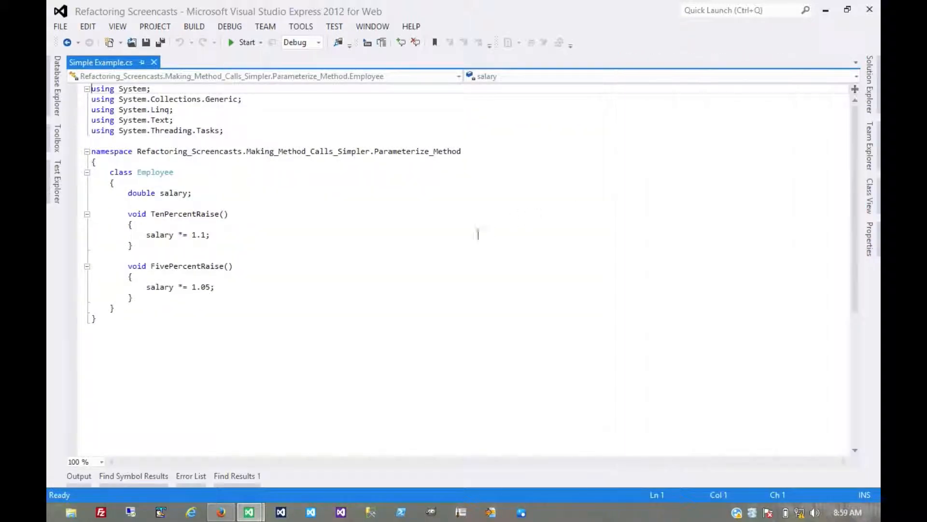
mouse_move(406, 244)
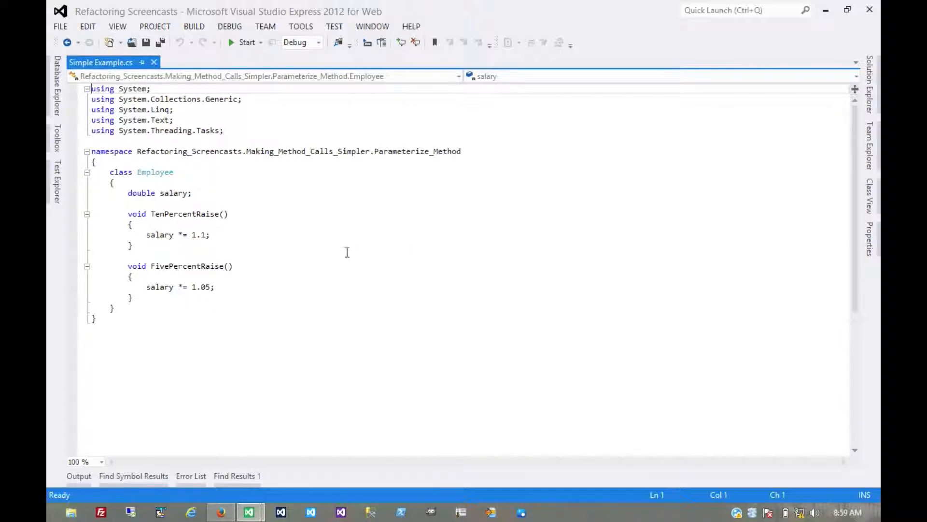
mouse_move(315, 257)
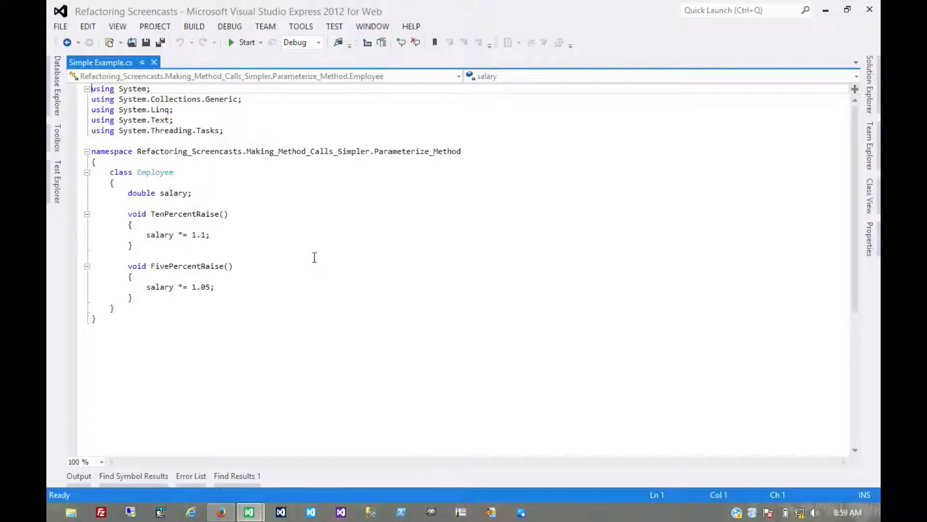
mouse_move(170, 218)
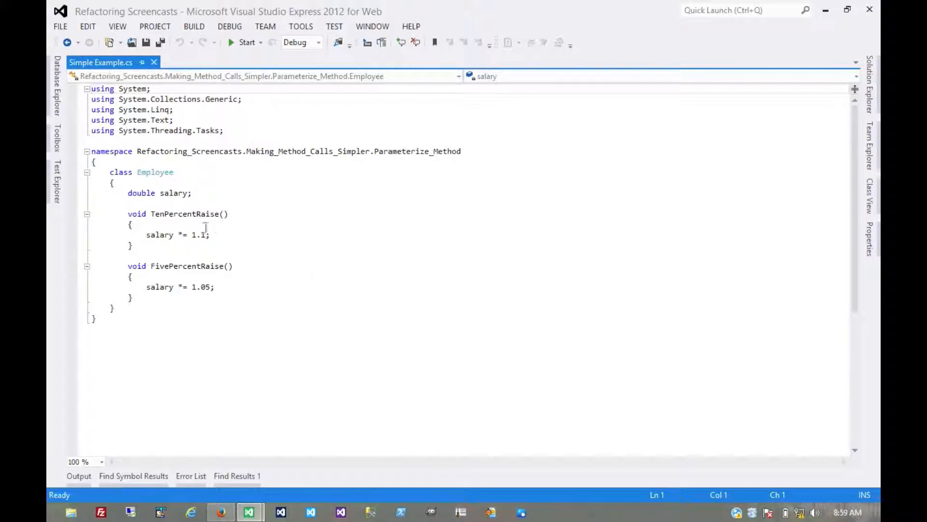
mouse_move(209, 213)
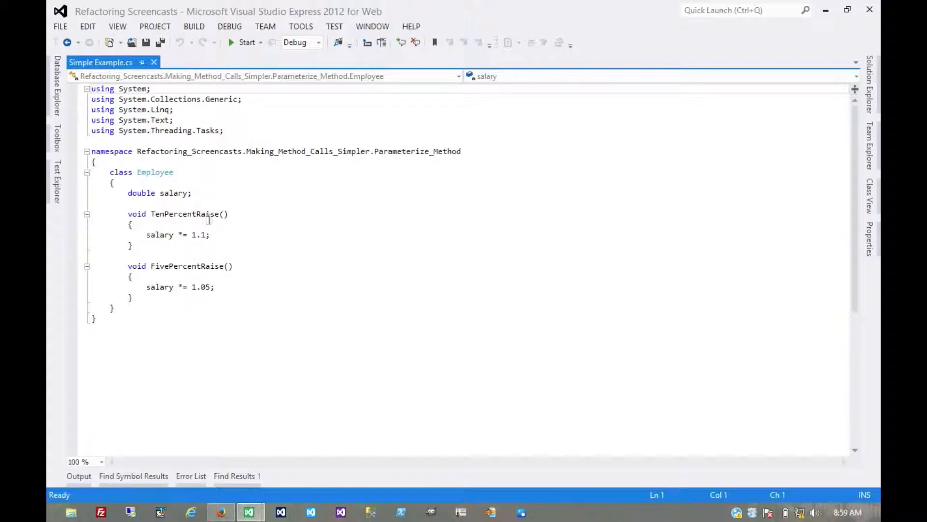
mouse_move(188, 271)
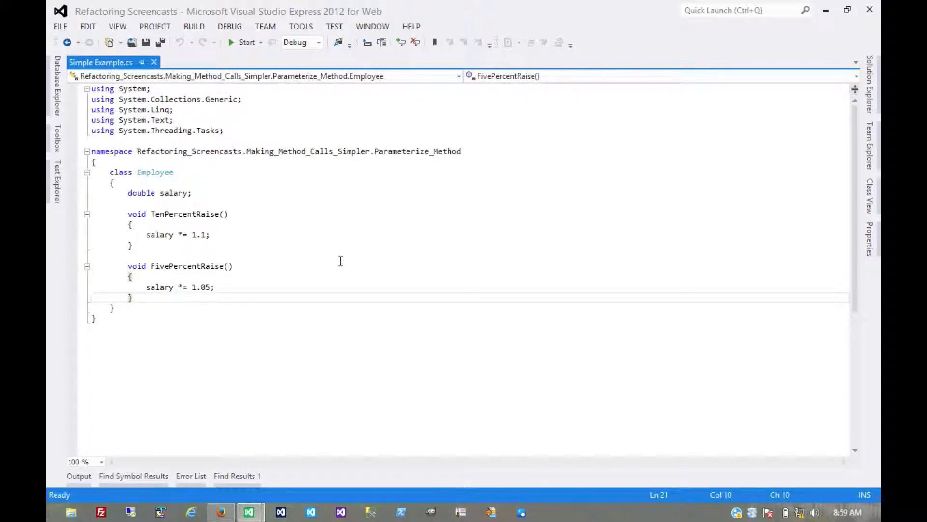
Write void Raise(double factor) { salary *= (1 + factor); } below FivePercentRaise.
type("void R")
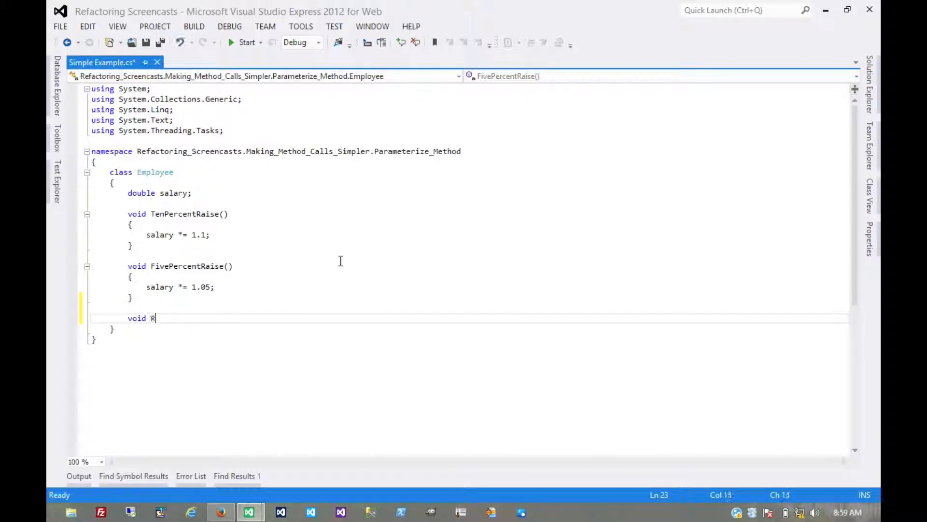
type("aise(")
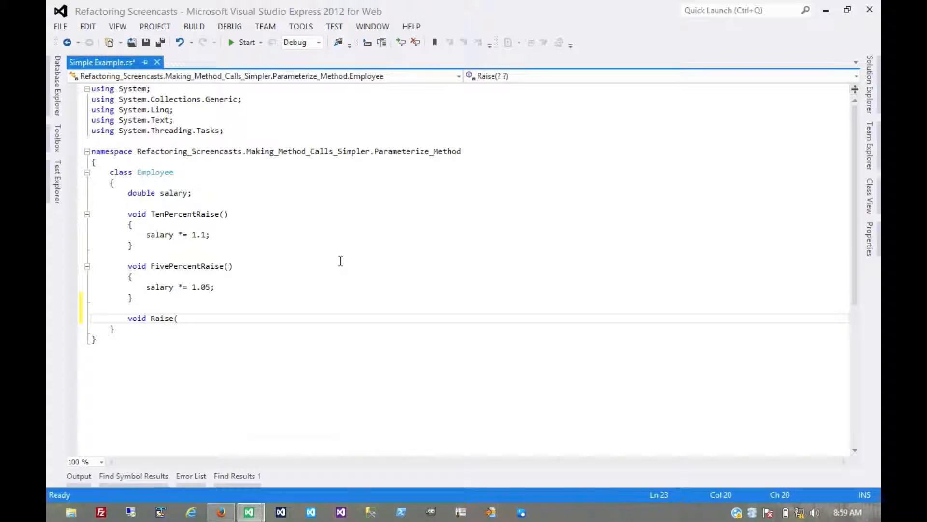
type("double factor")
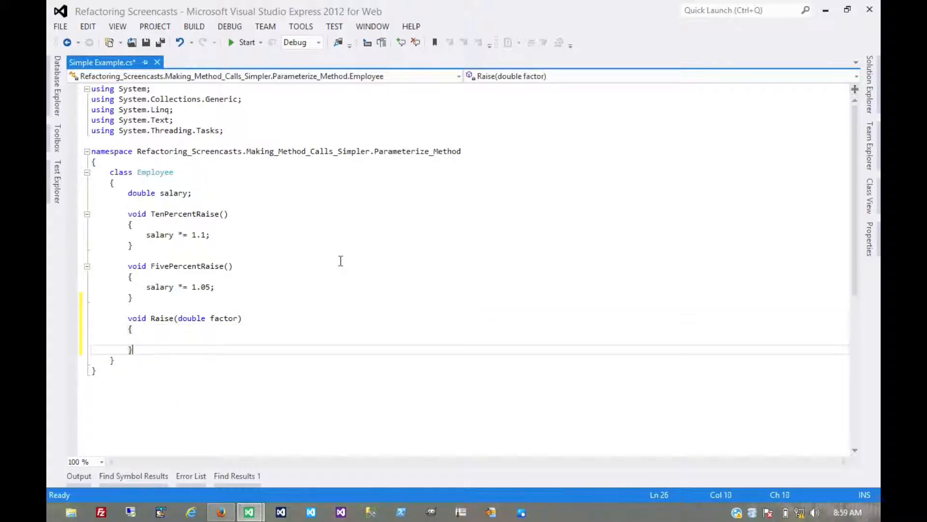
type("salary")
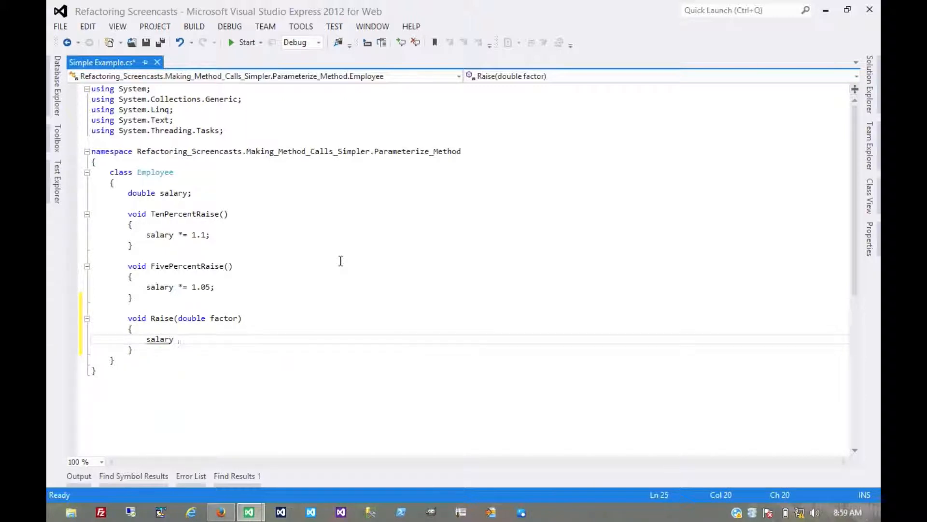
type("*=")
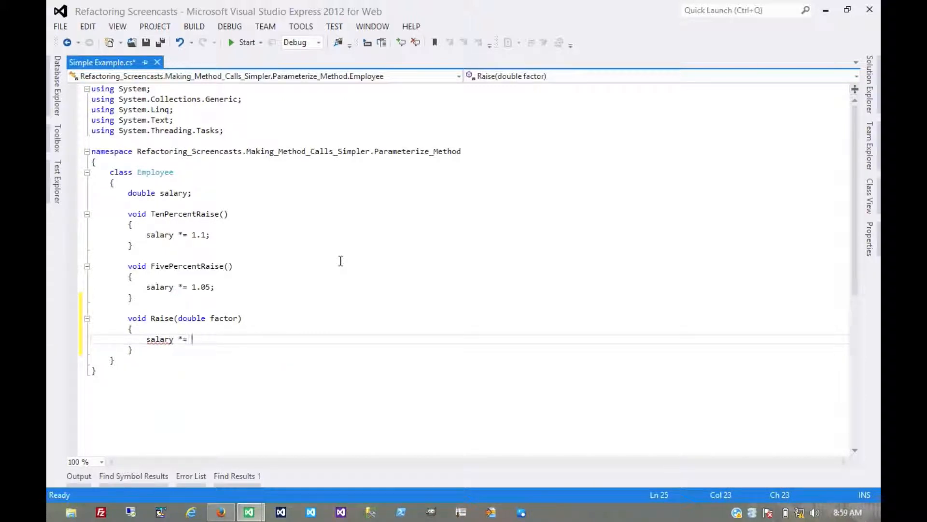
mouse_move(201, 237)
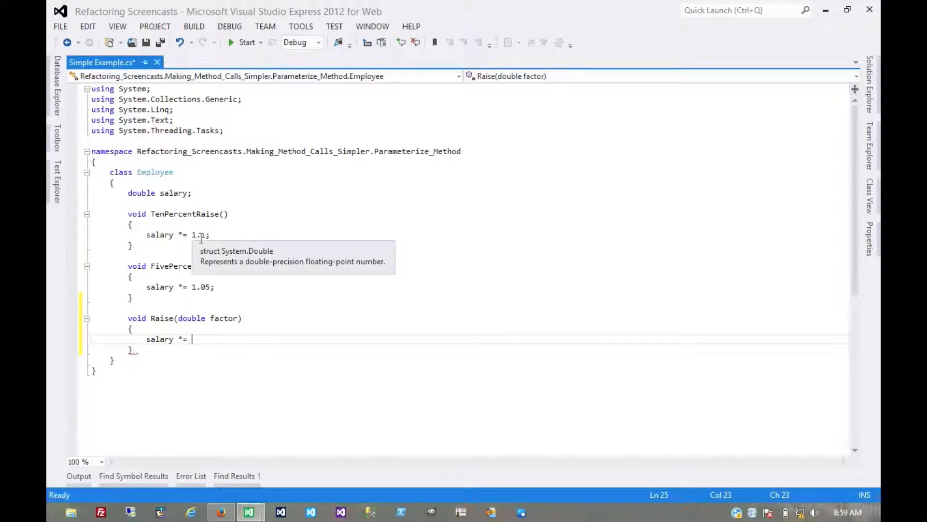
type("(")
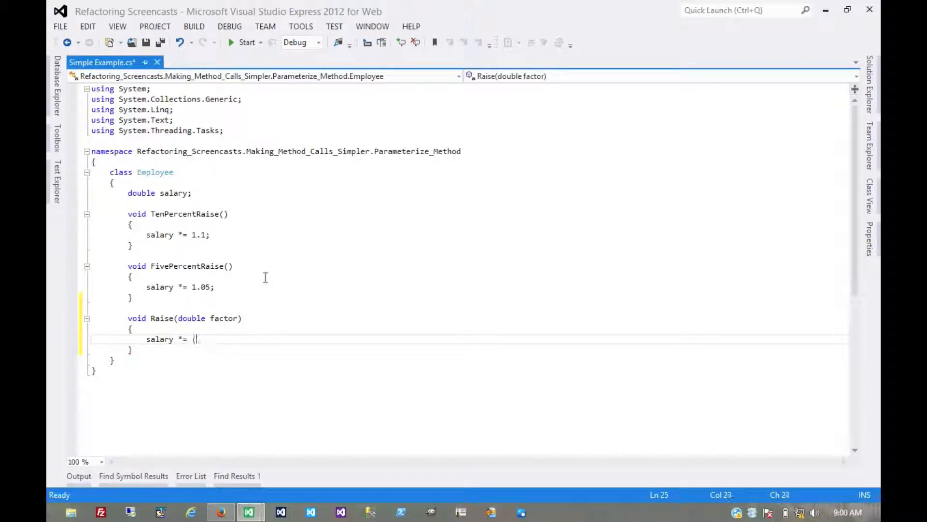
type("1 + factor);")
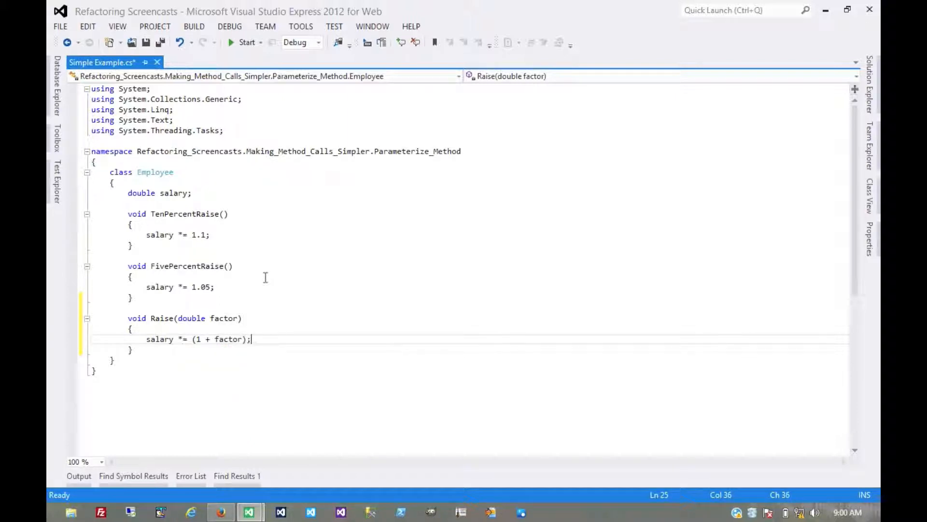
mouse_move(294, 296)
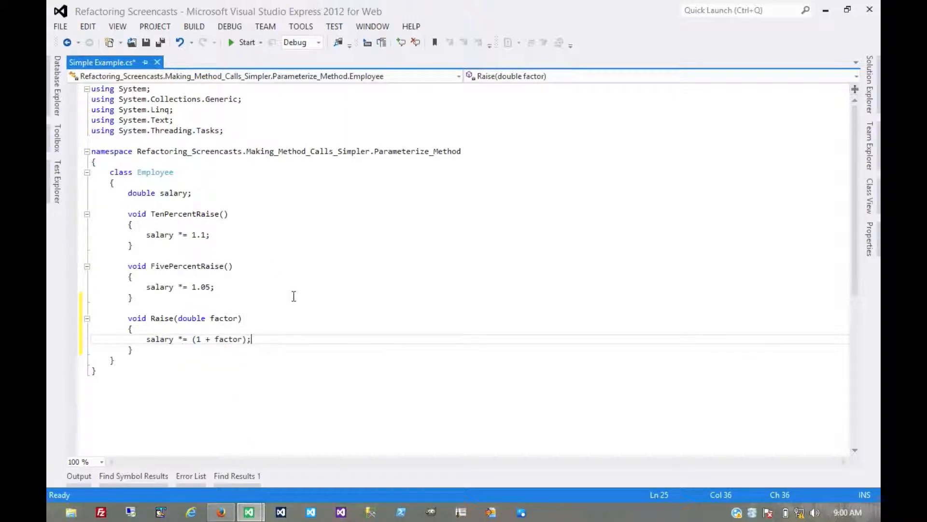
mouse_move(139, 271)
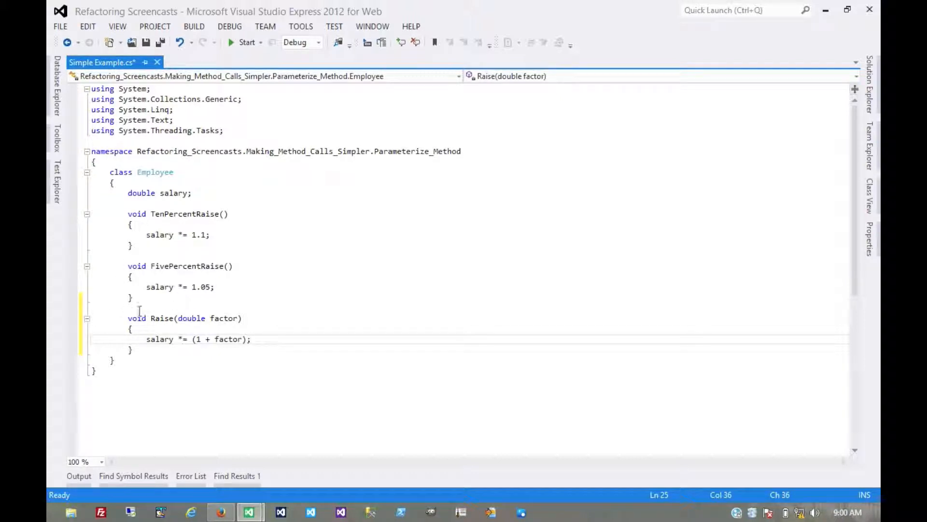
mouse_move(187, 268)
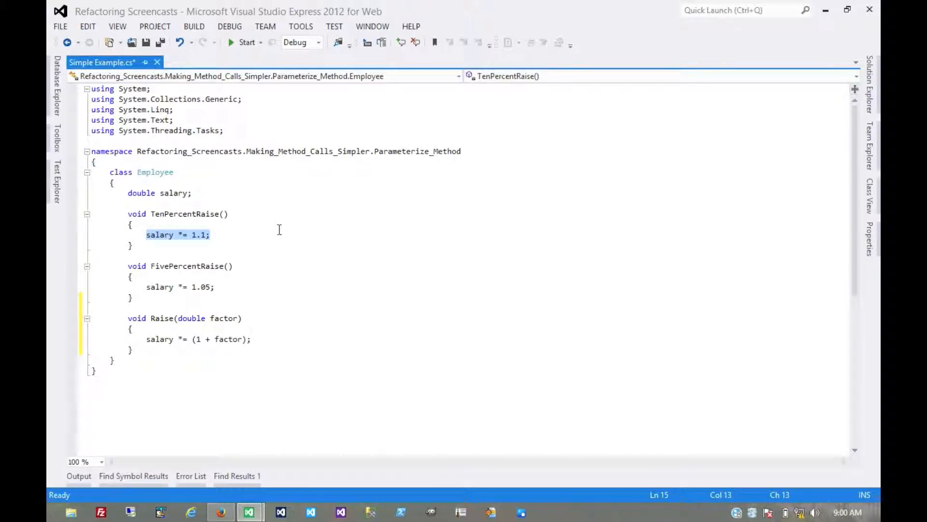
Rewrite the two method bodies as Raise(0.1); and Raise(0.05);.
type("Raise(0.1")
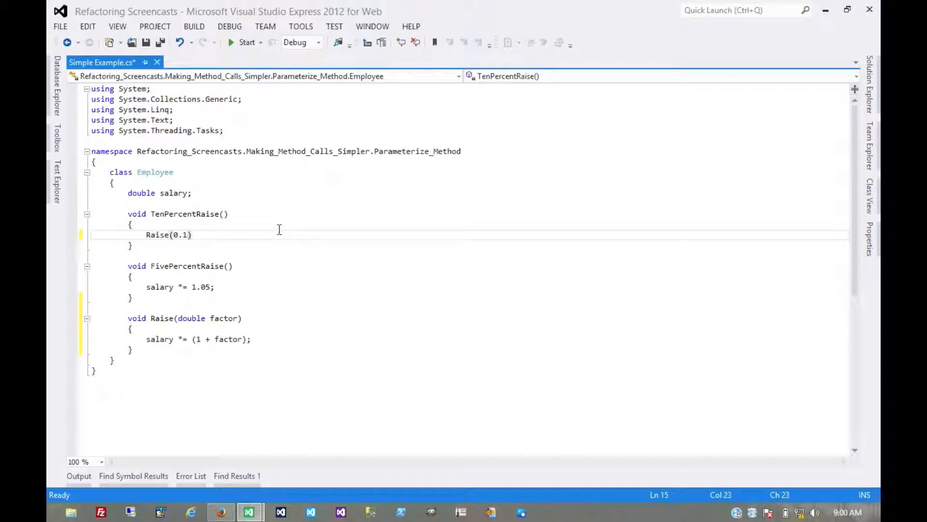
type(";")
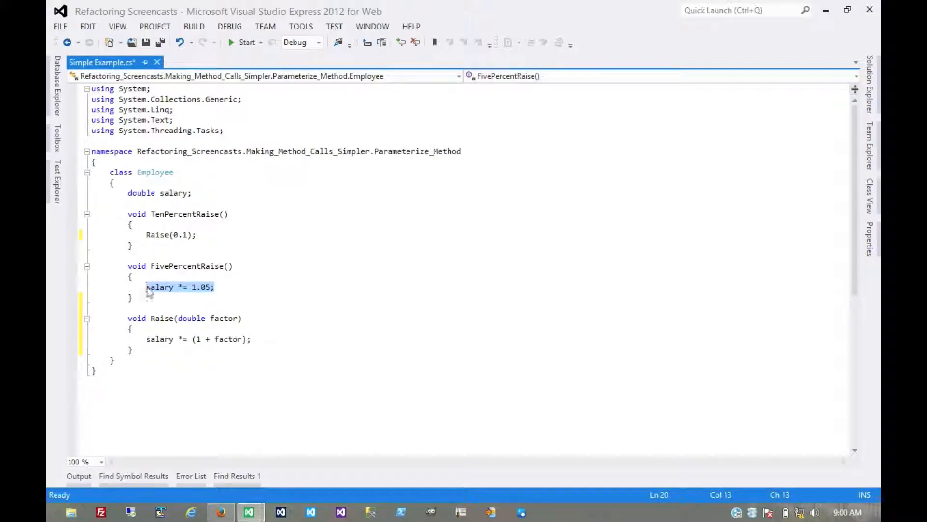
type("Raise(")
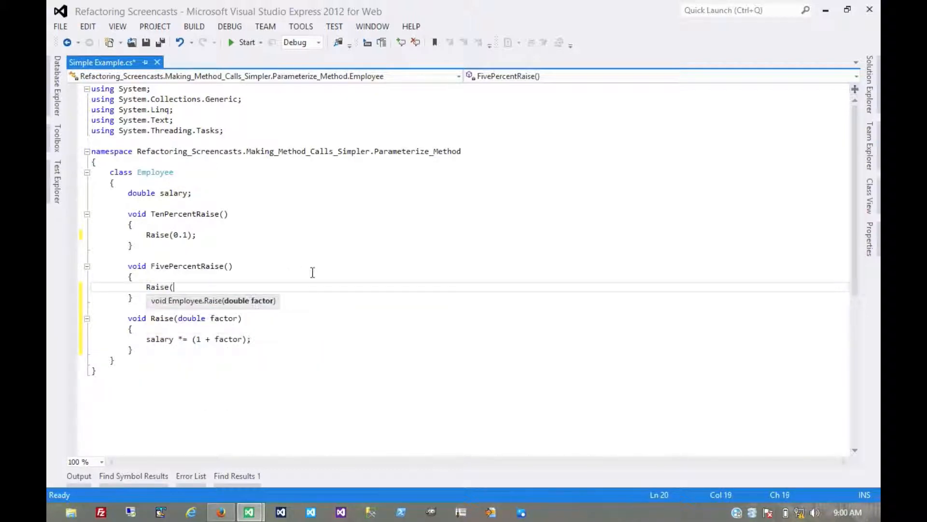
type("0.05);")
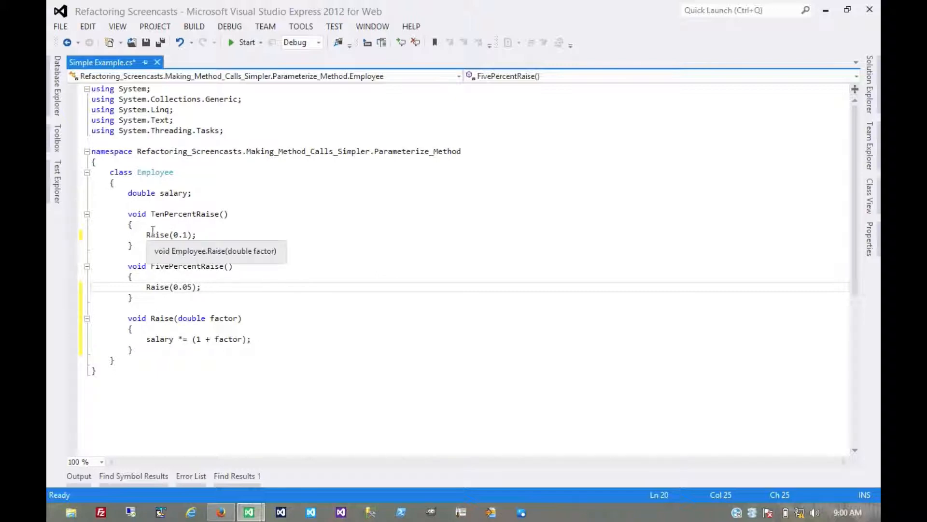
mouse_move(128, 224)
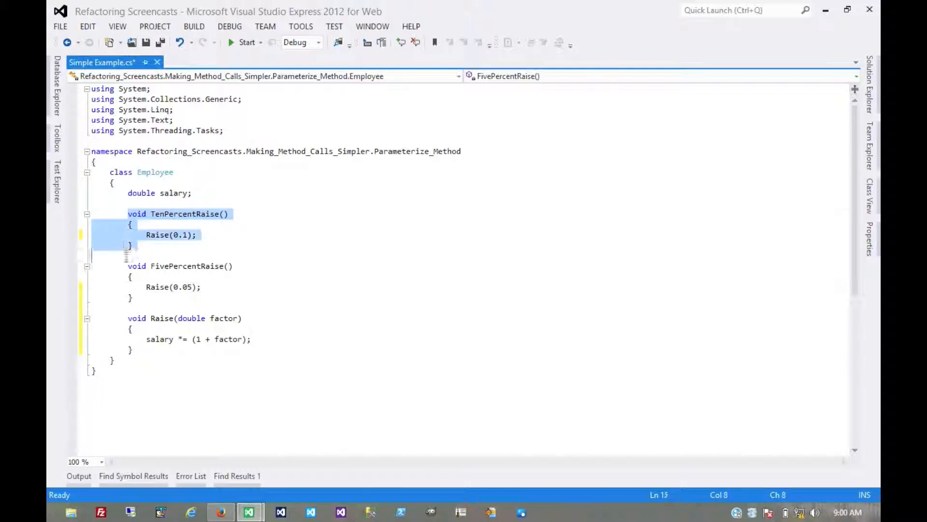
Delete TenPercentRaise and select the whole FivePercentRaise method.
key("Delete")
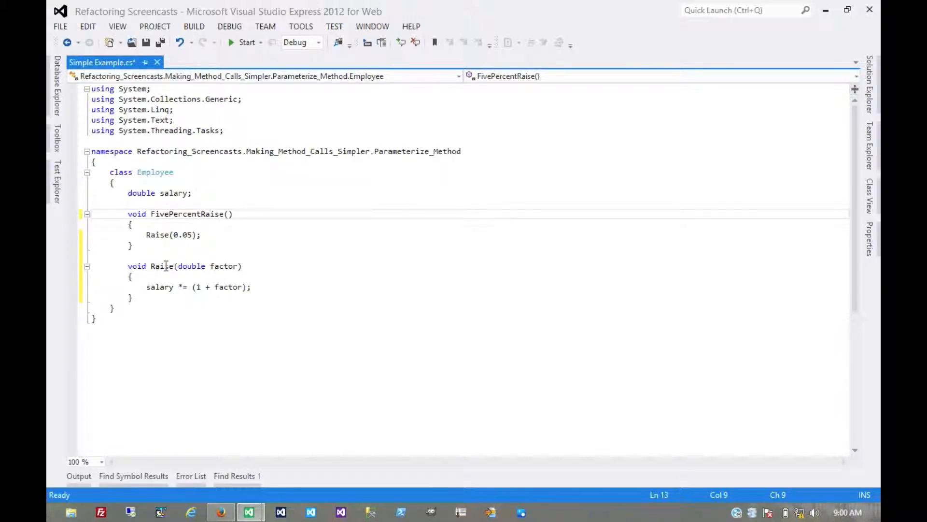
mouse_move(106, 231)
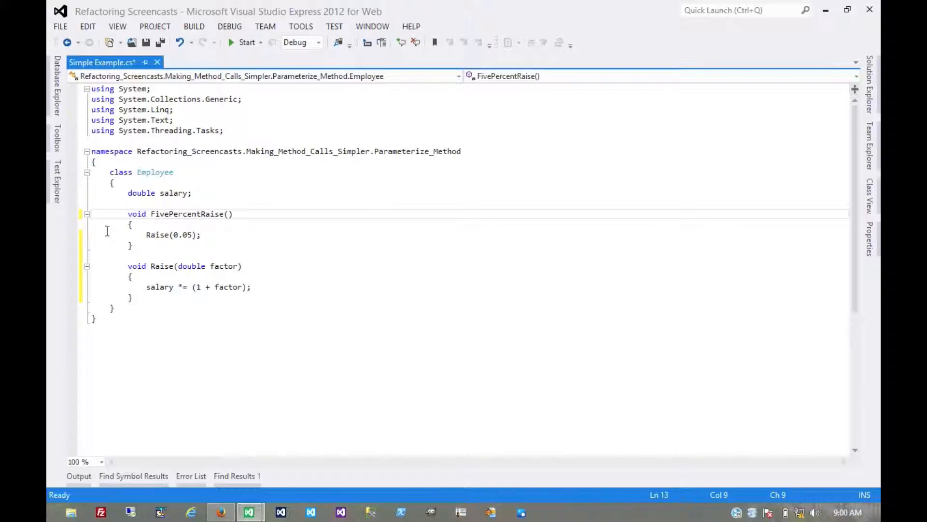
left_click_drag(127, 214, 128, 266)
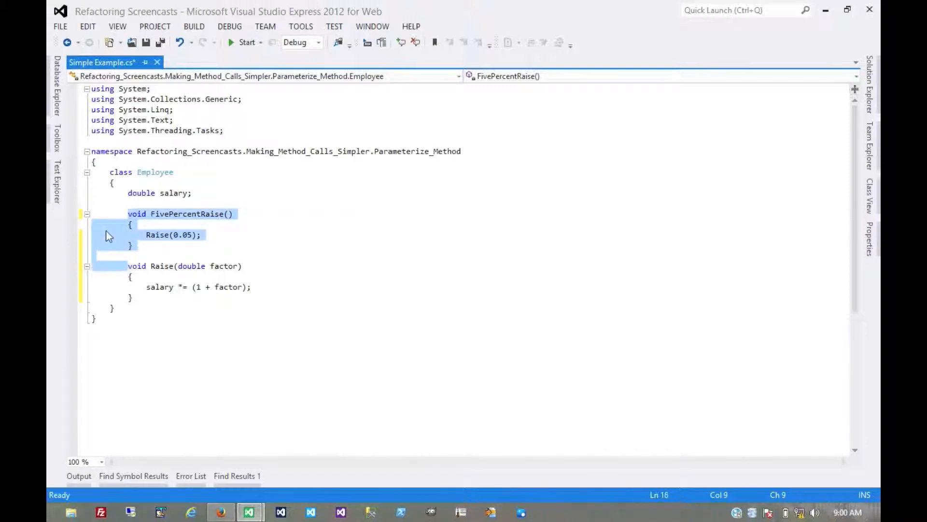